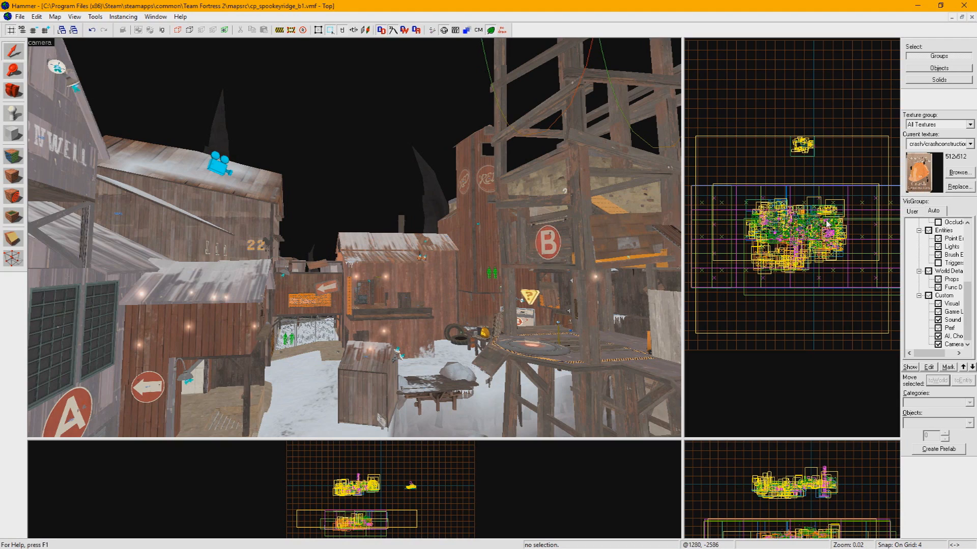
mouse_move(893, 205)
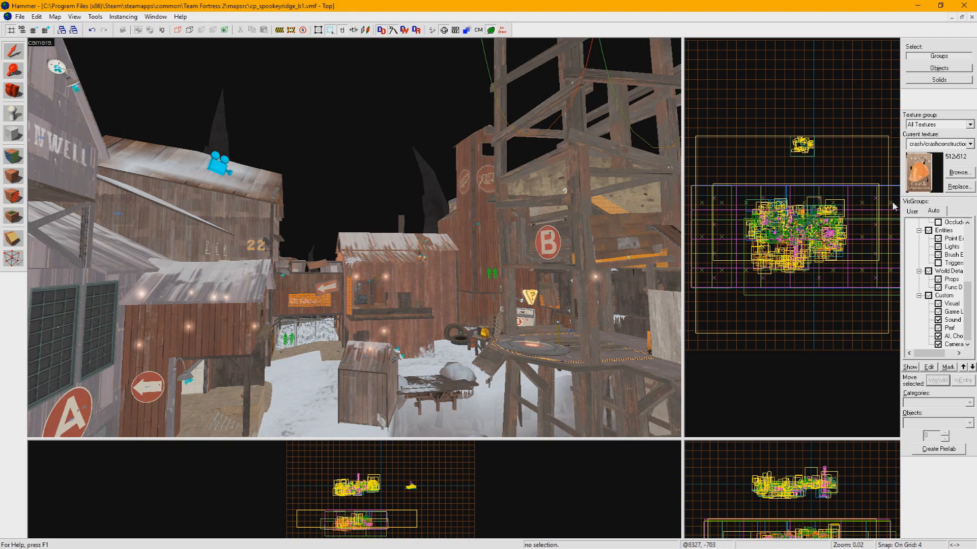
In Replace Textures, filter Find by 'concrete' and choose the dark concrete floor texture.
click(960, 187)
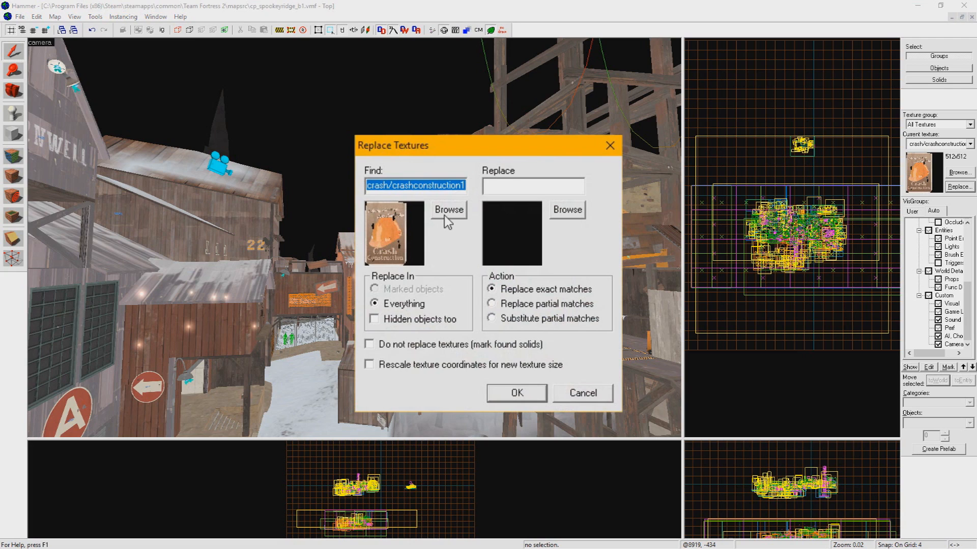
click(448, 210)
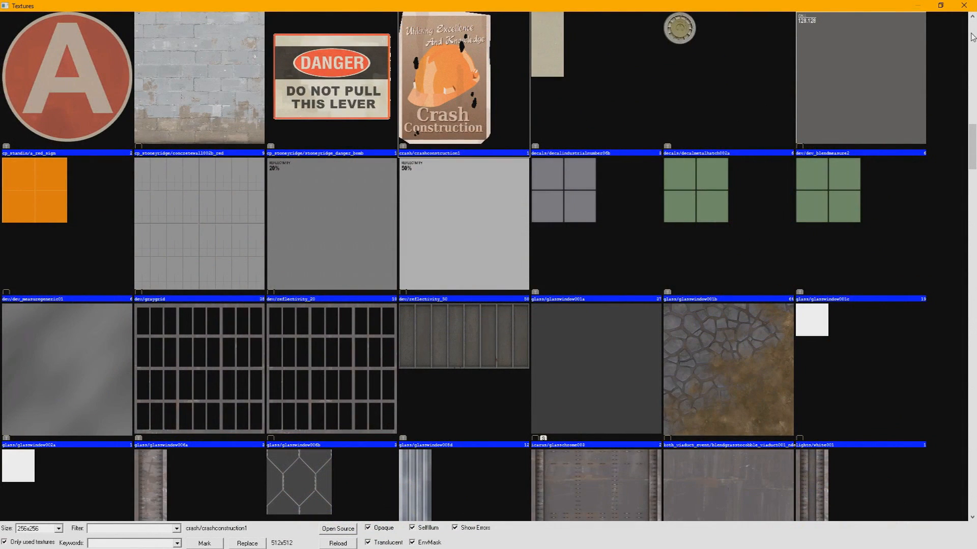
scroll(down, 3)
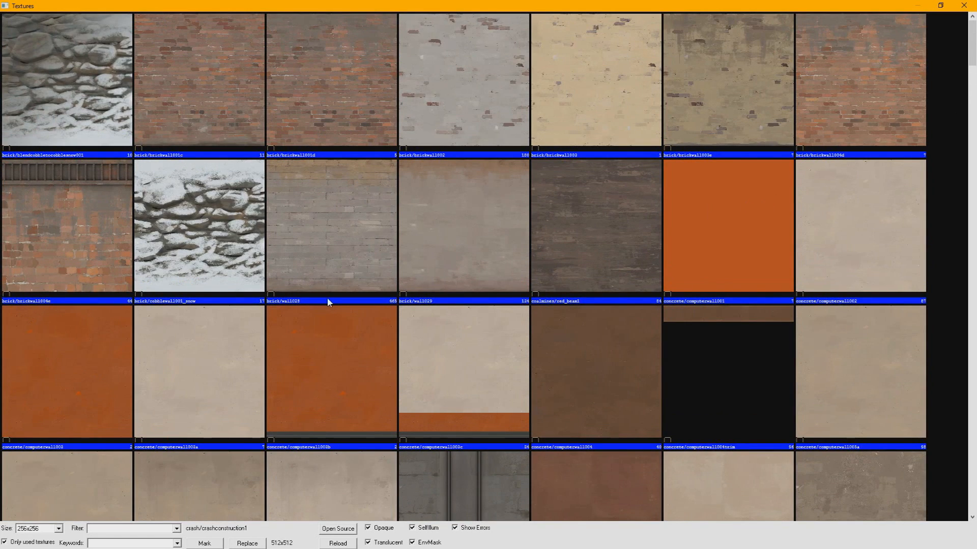
scroll(down, 3)
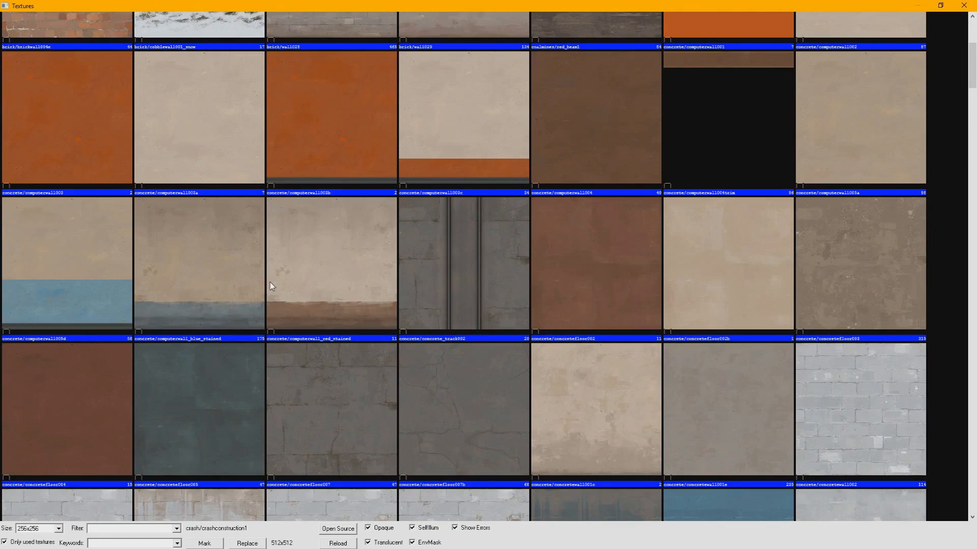
scroll(down, 3)
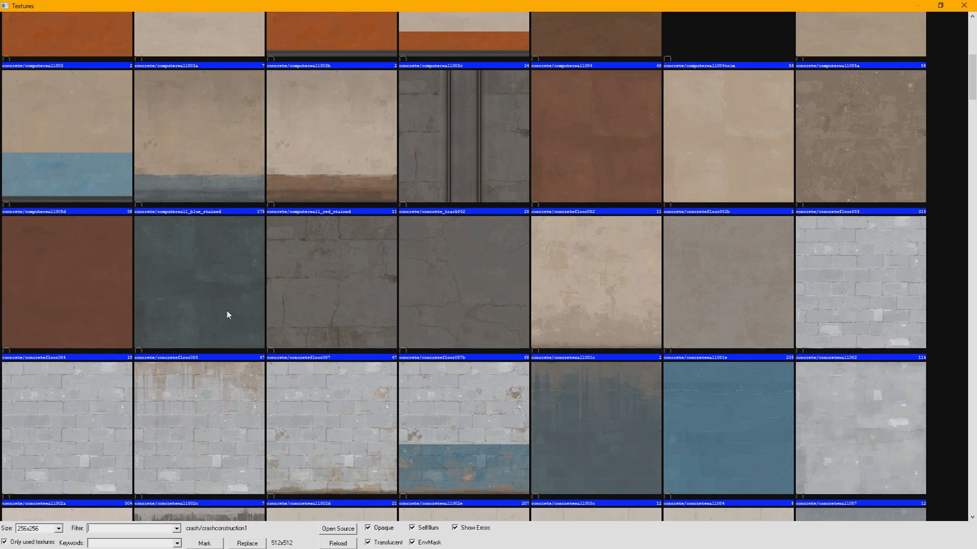
text(concrete/concretefloor00)
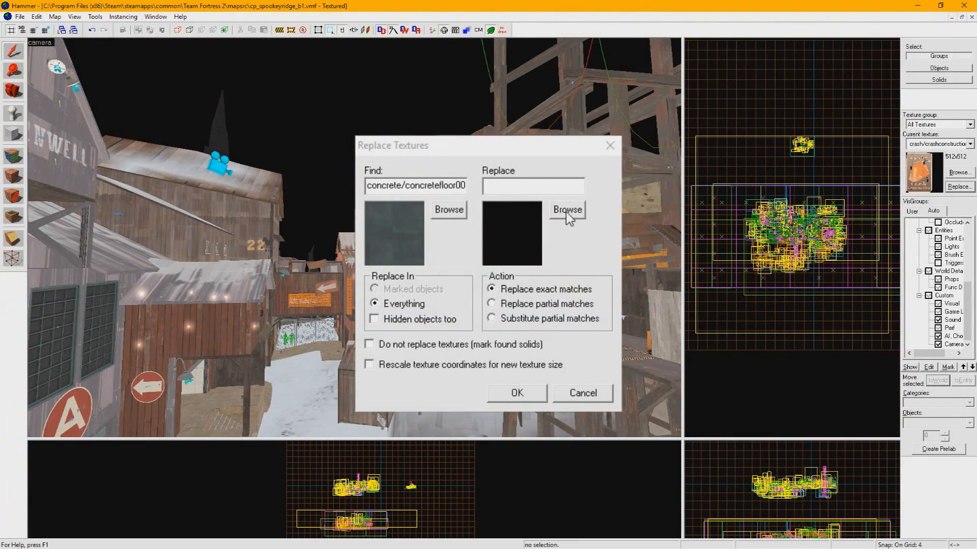
Choose the brown concrete floor as the replacement and run it, replacing 47 textures.
click(567, 210)
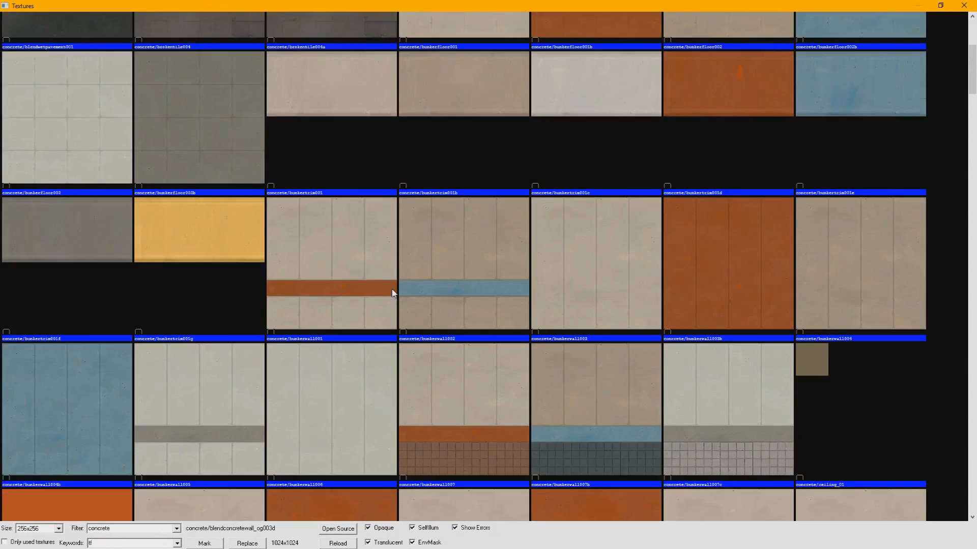
scroll(down, 3)
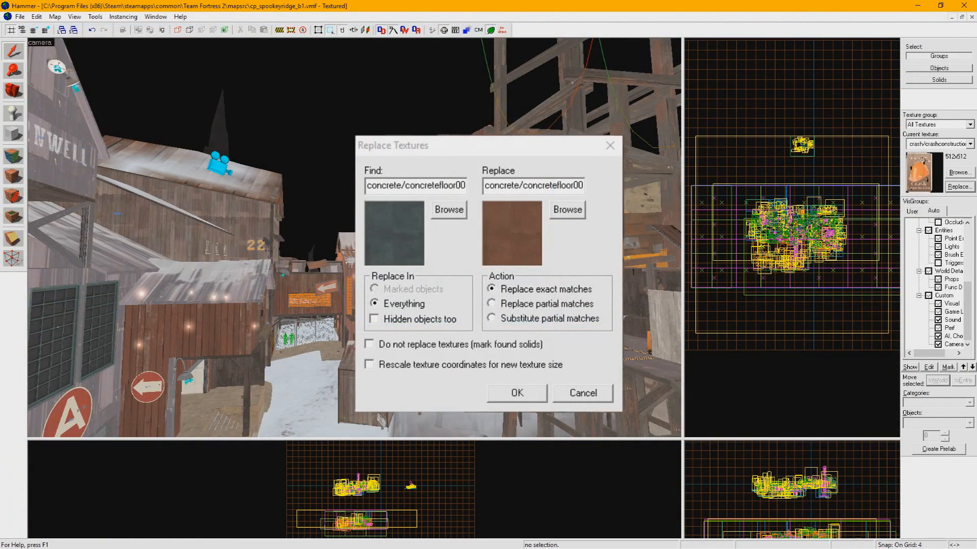
mouse_move(450, 351)
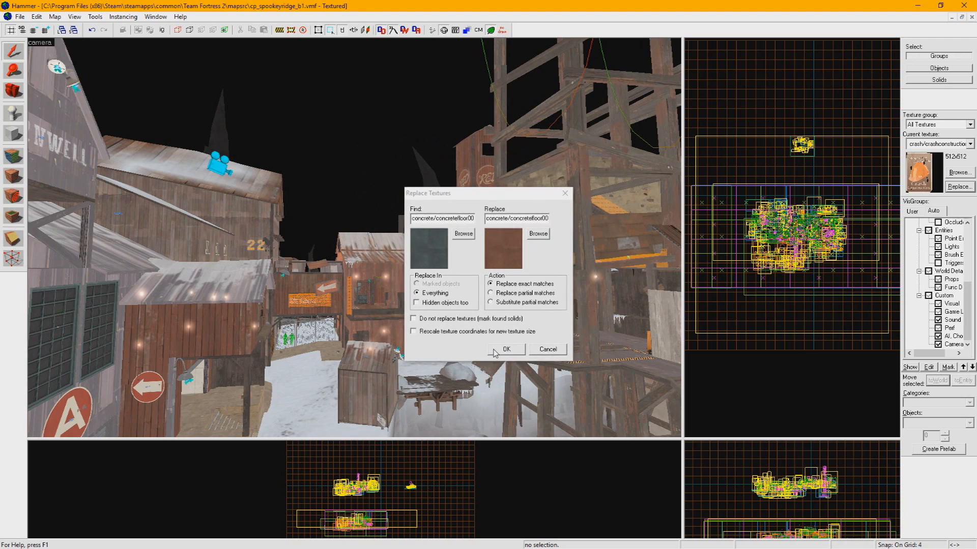
click(507, 350)
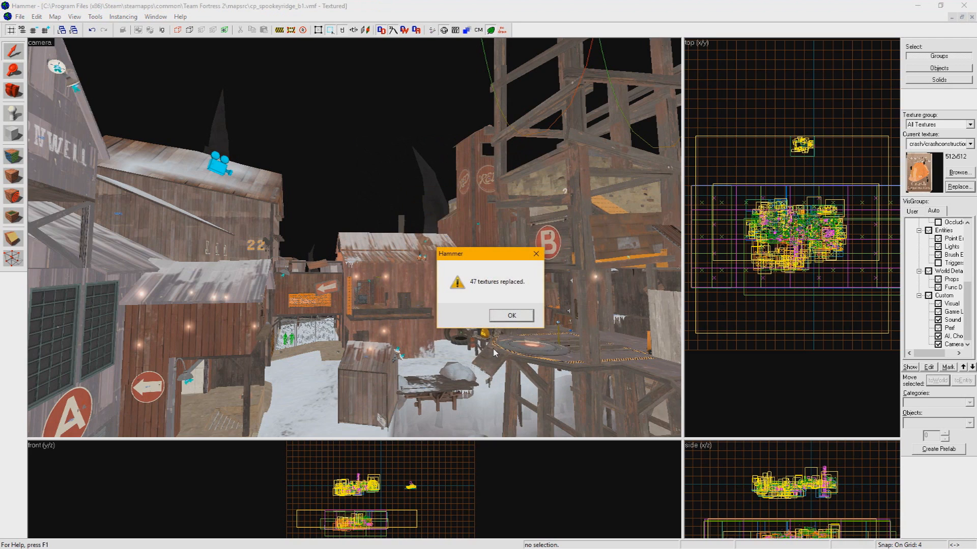
click(511, 315)
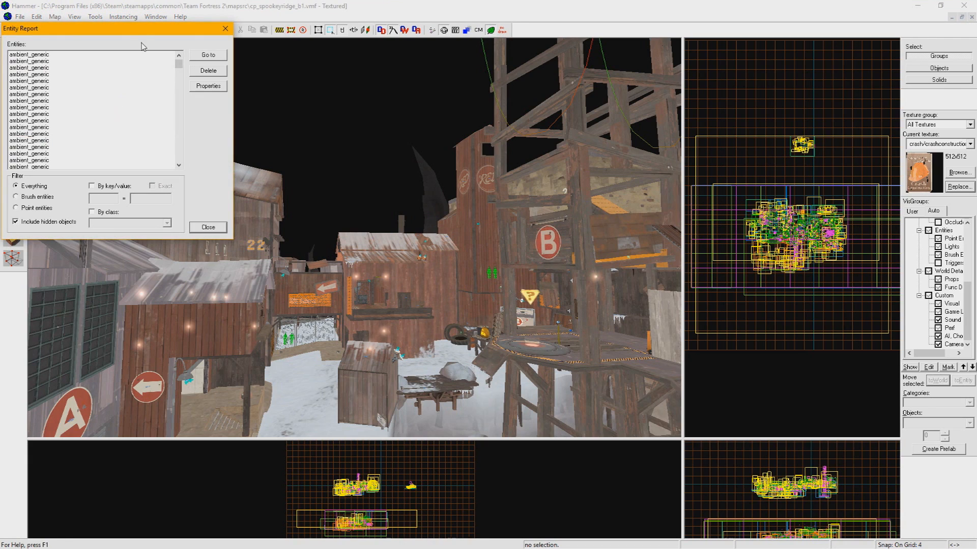
Filter the entity report by class 'prop_static' after trying the point-entities filter.
drag(141, 28, 613, 187)
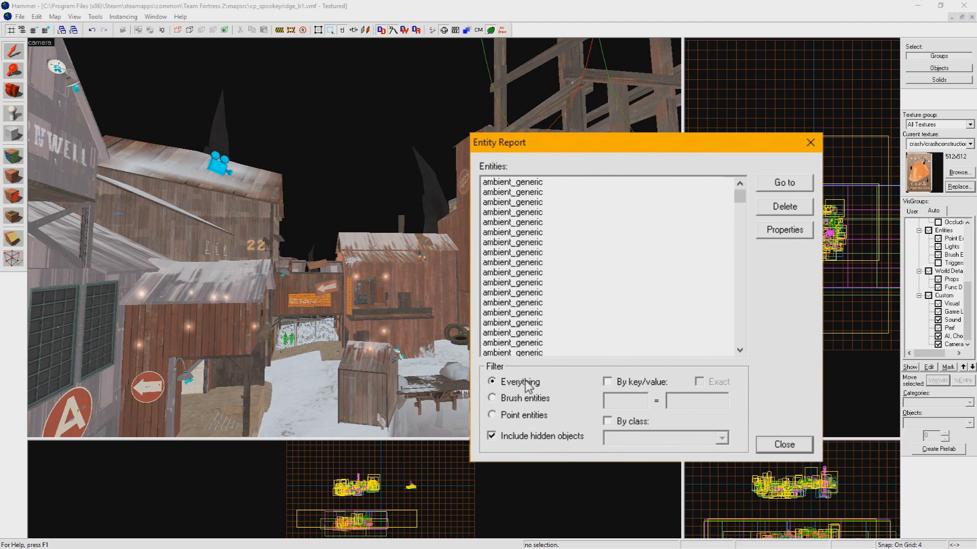
click(492, 415)
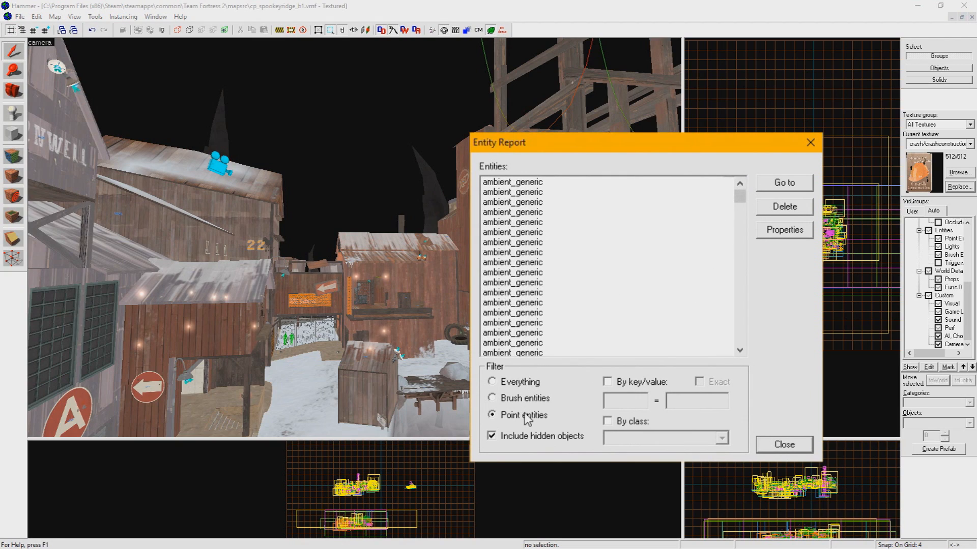
click(493, 381)
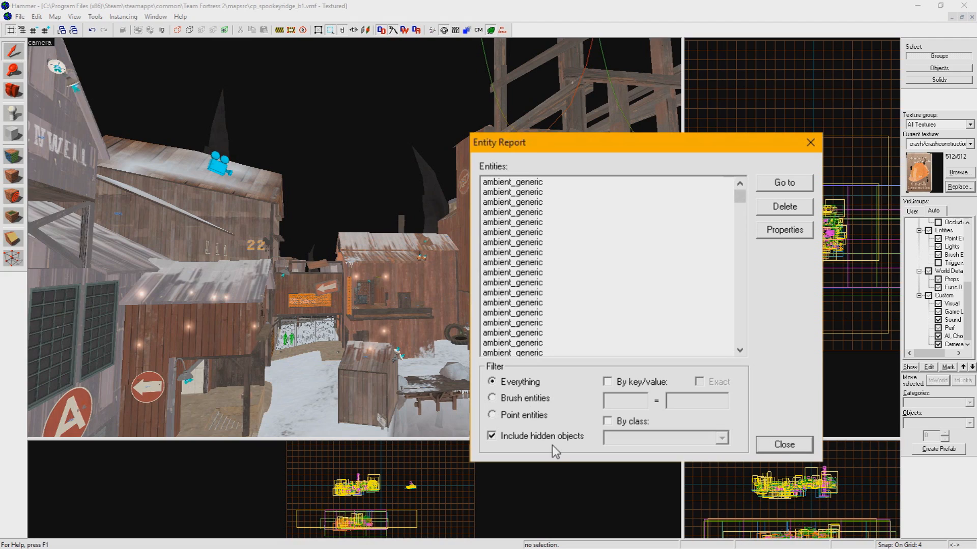
mouse_move(603, 459)
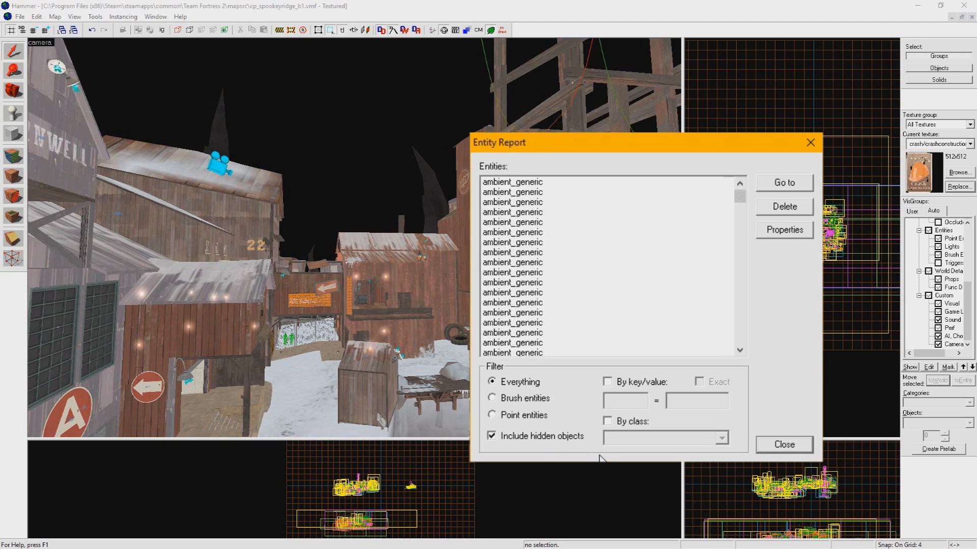
click(608, 421)
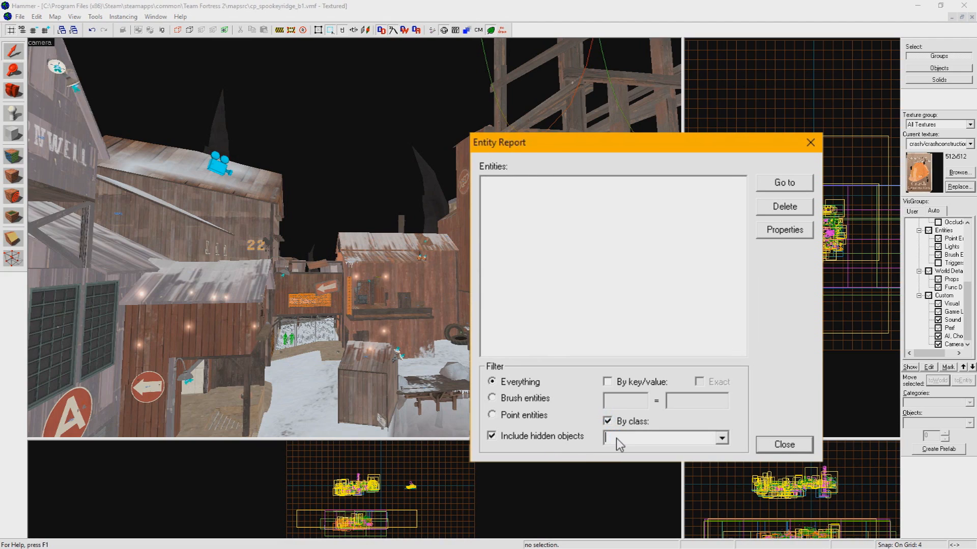
text(prop_static)
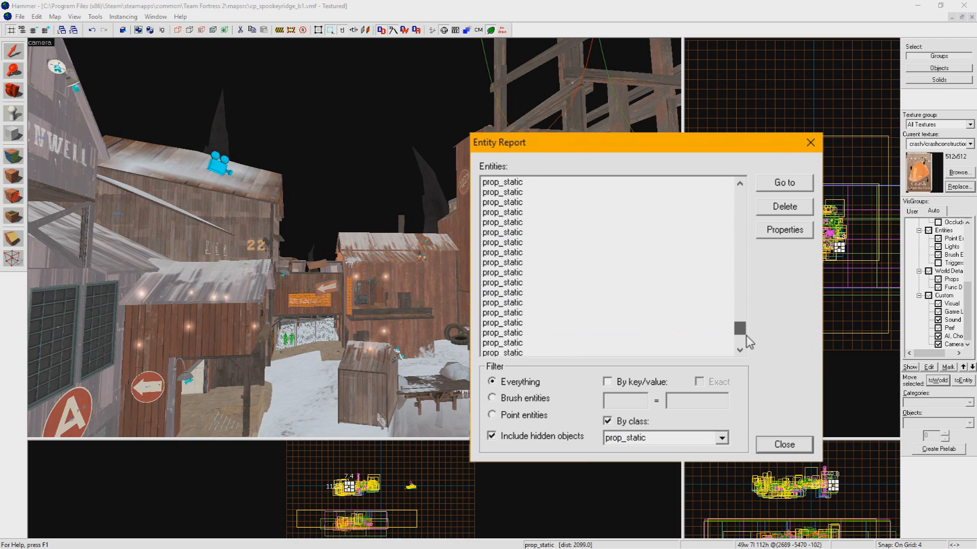
Narrow the prop_static list further by the key value 'cliff'.
click(503, 312)
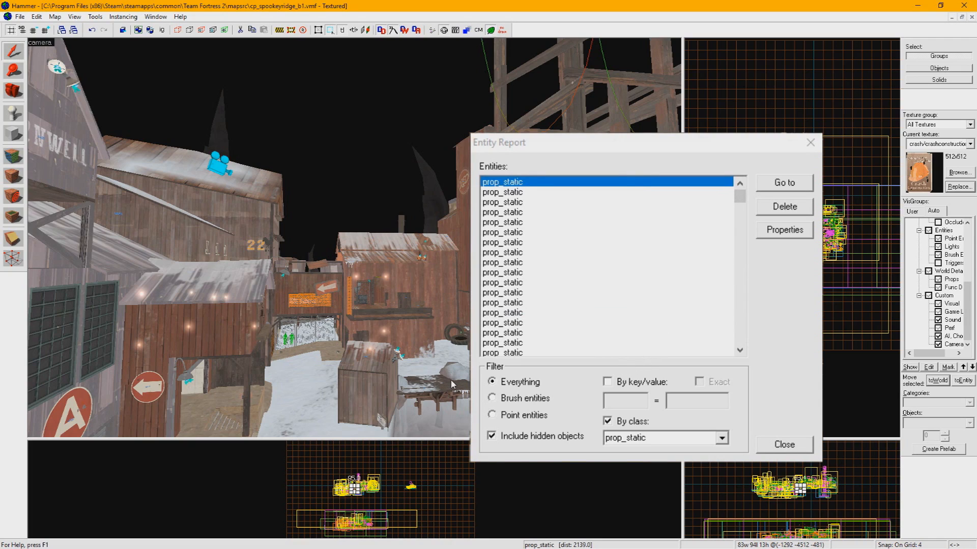
click(608, 382)
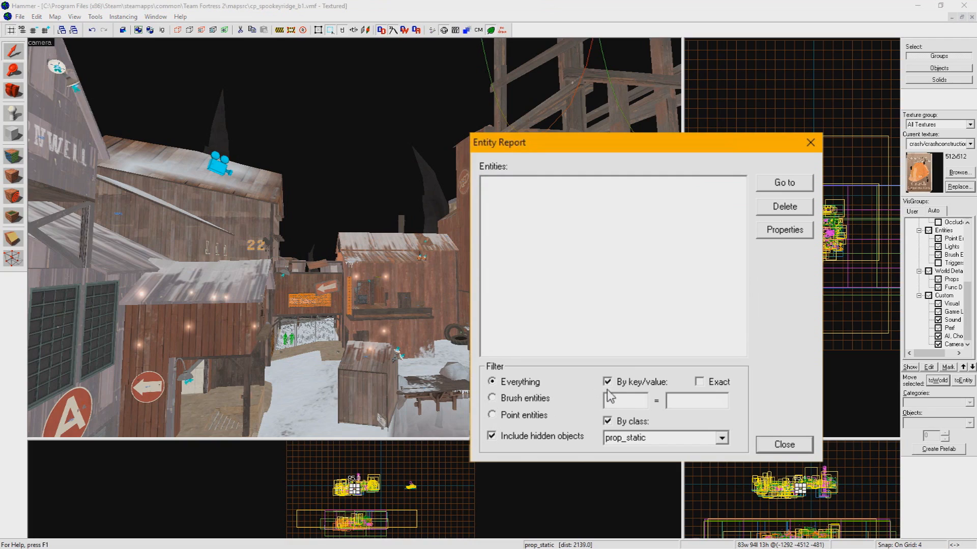
text(cliff)
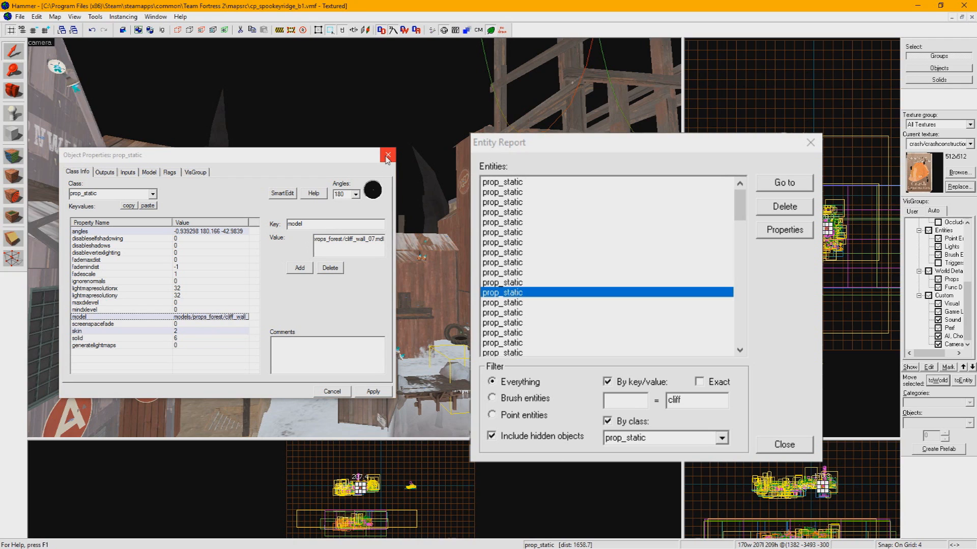
Jump to one cliff prop, then select the full range of listed cliff props.
click(387, 155)
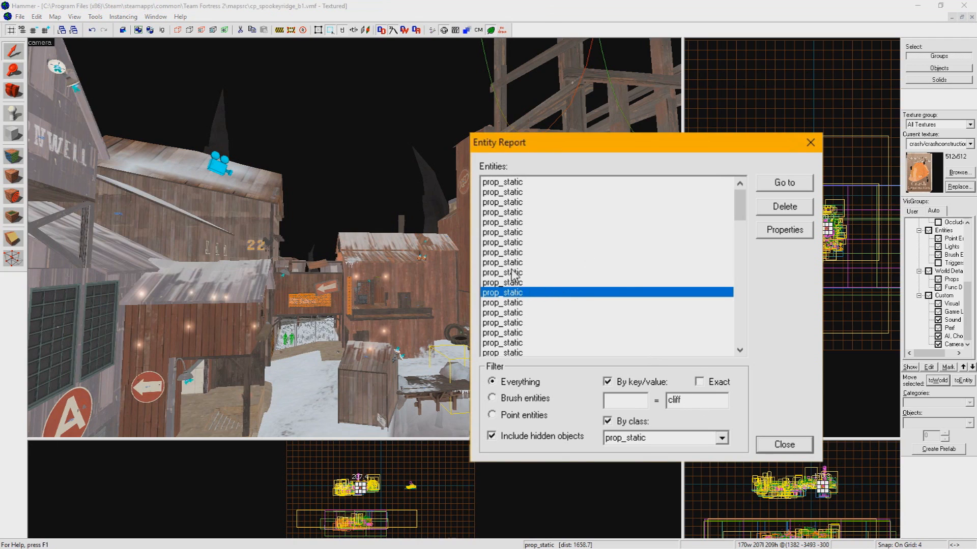
click(517, 304)
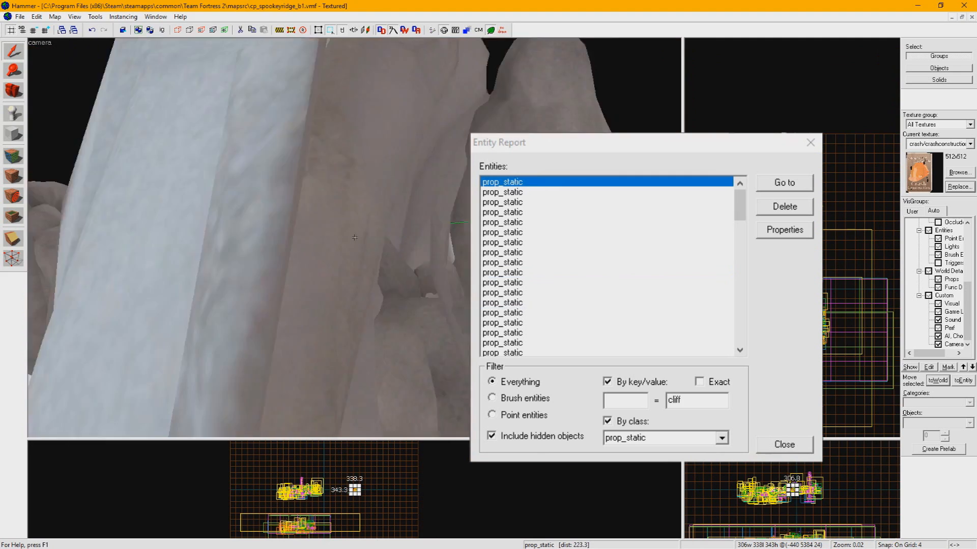
click(783, 182)
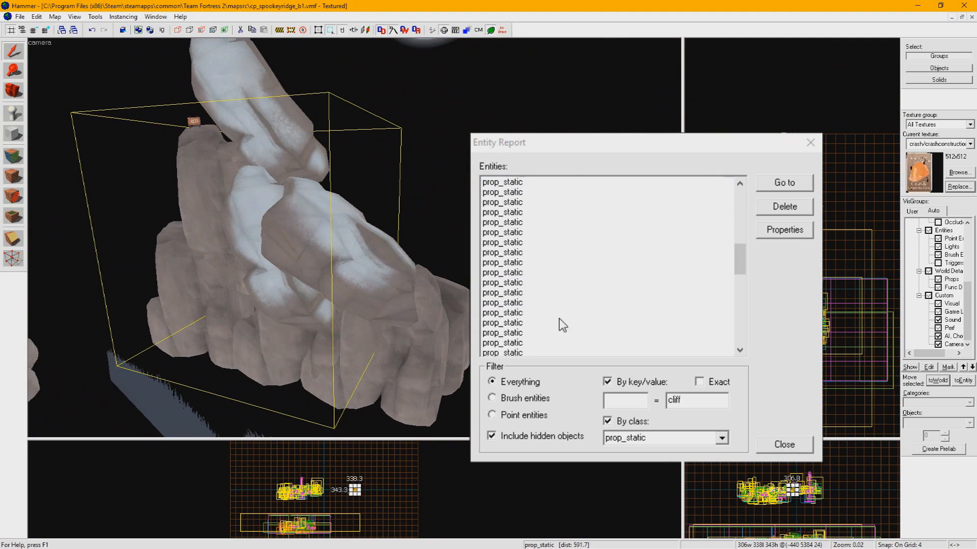
click(503, 322)
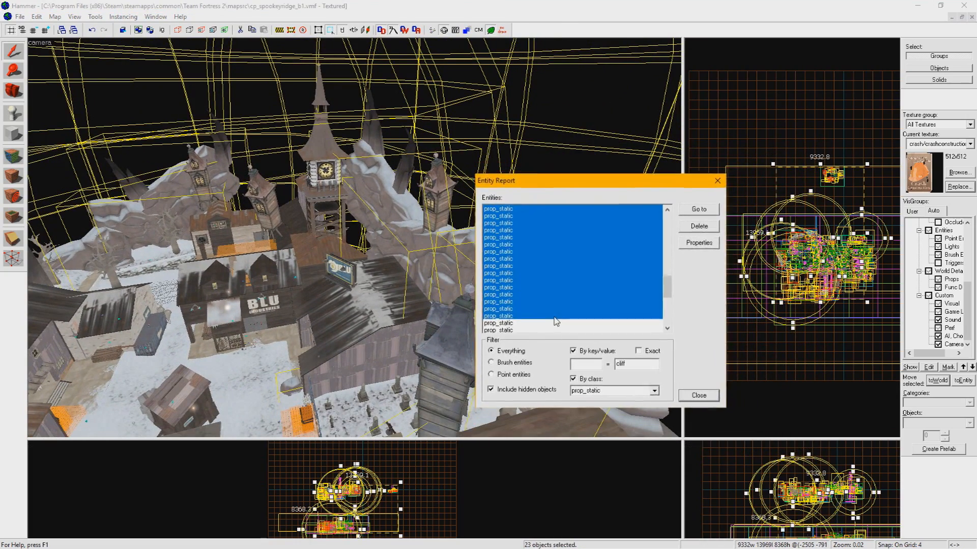
Close the entity report and leave the cliff props deselected.
click(698, 395)
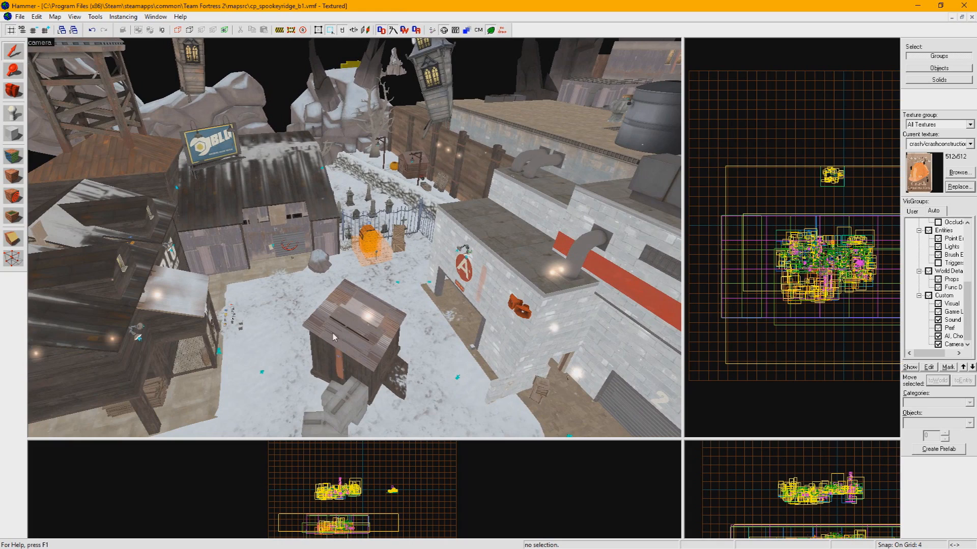
mouse_move(458, 329)
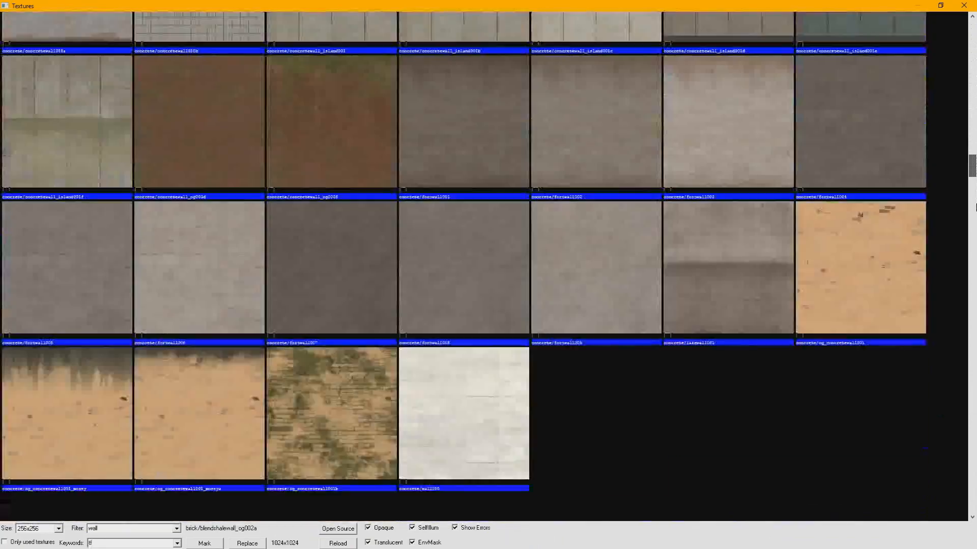
Browse 'cliff' and 'rock' textures and swap the snow ground for brown dirt.
text(cliff)
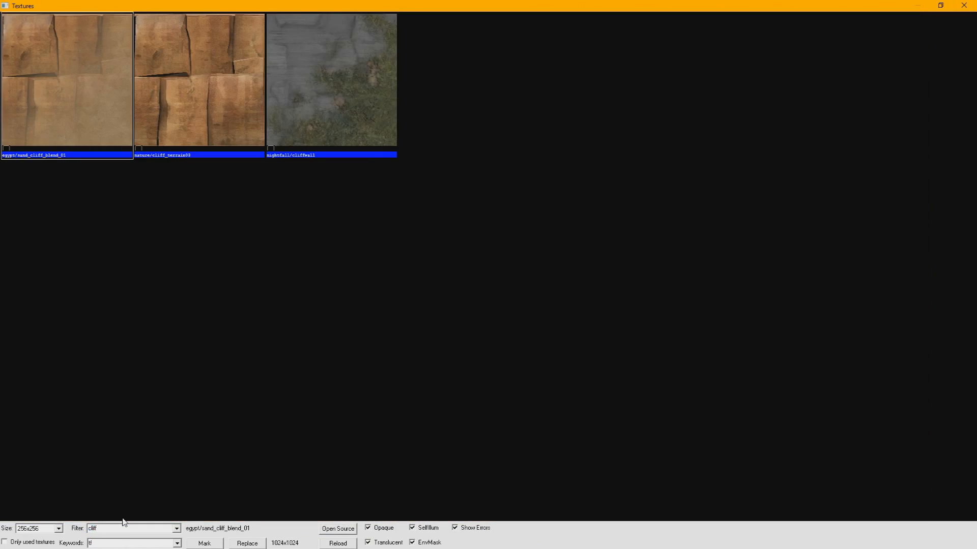
text(rock)
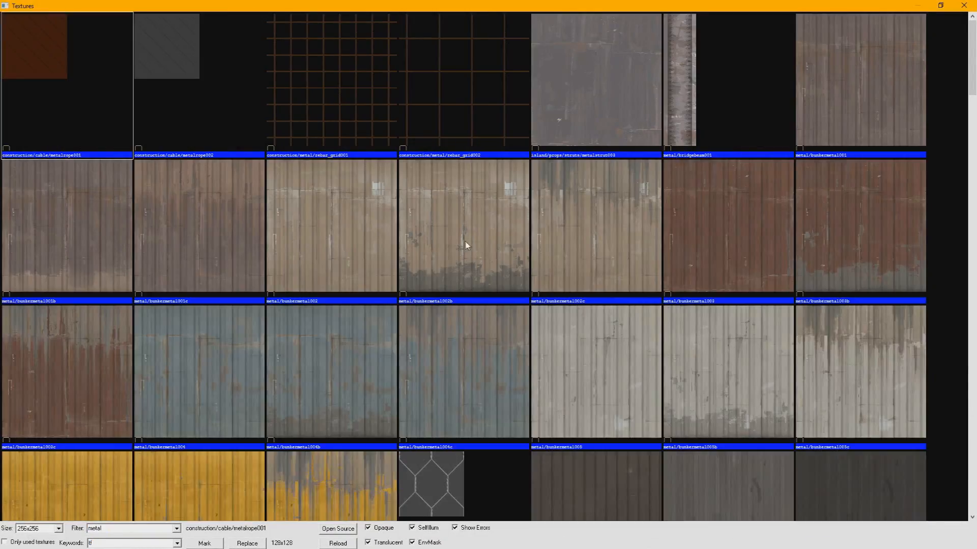
scroll(down, 3)
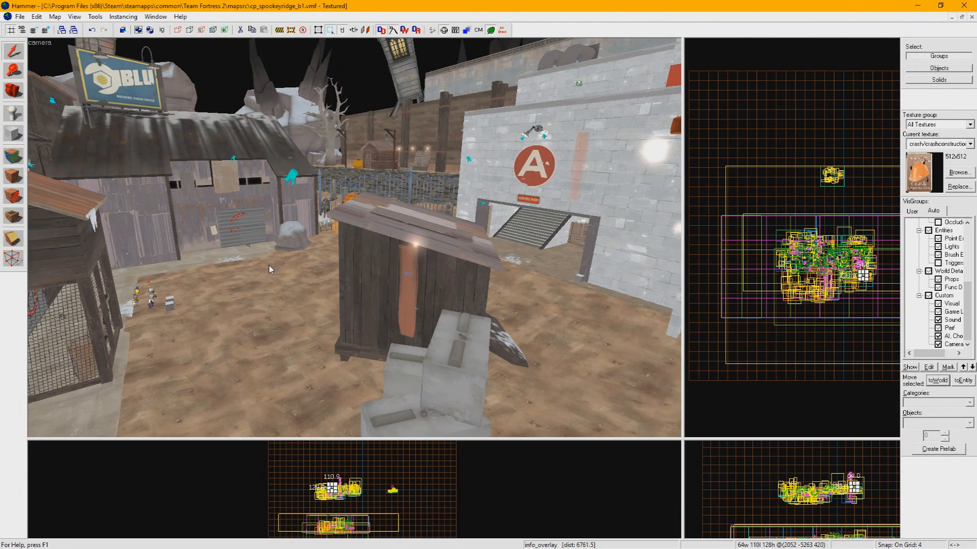
Filter the entity report by 'snow', select the info_overlay entries and delete them.
click(49, 16)
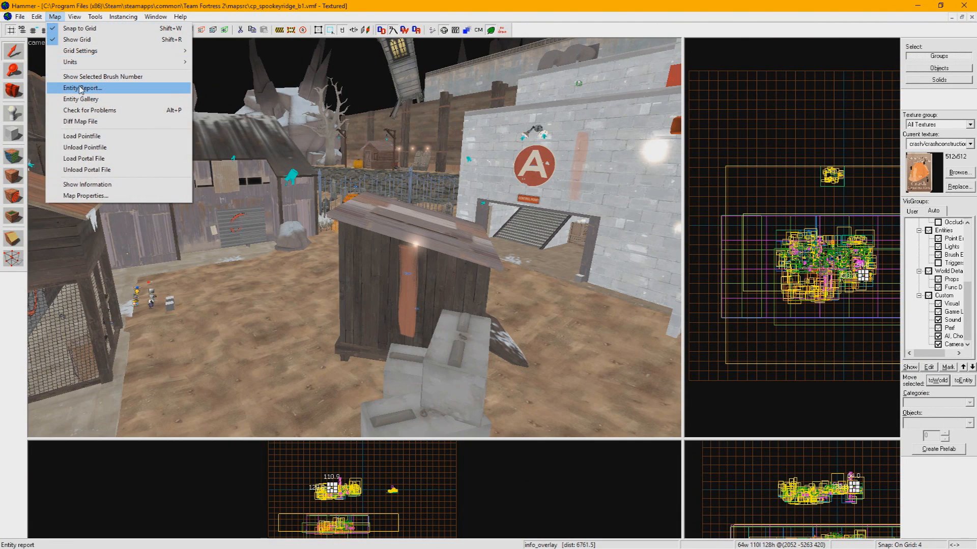
click(85, 88)
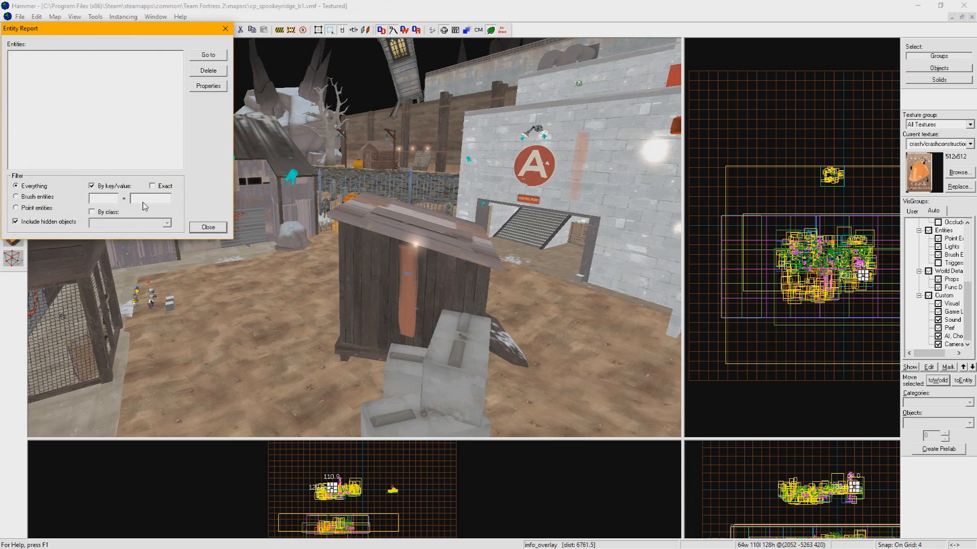
text(snow)
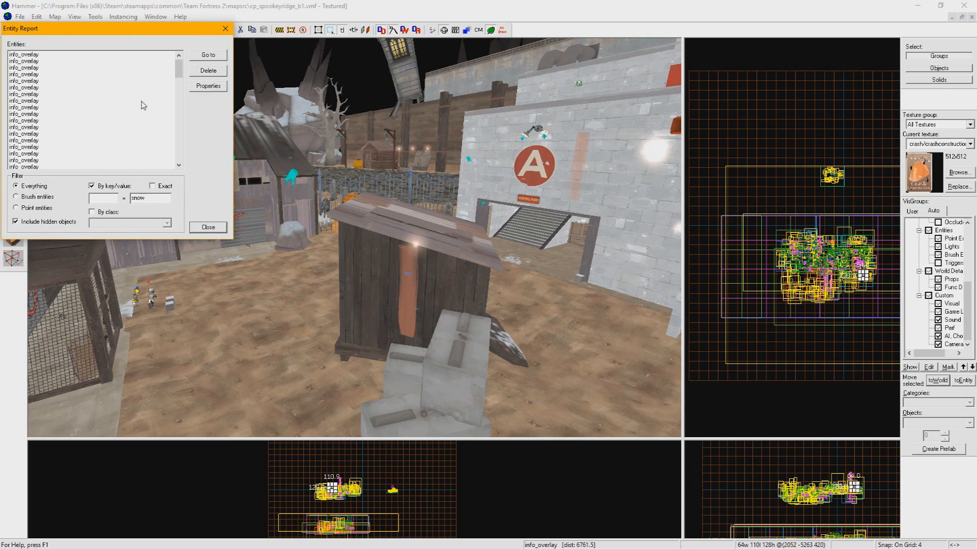
scroll(down, 3)
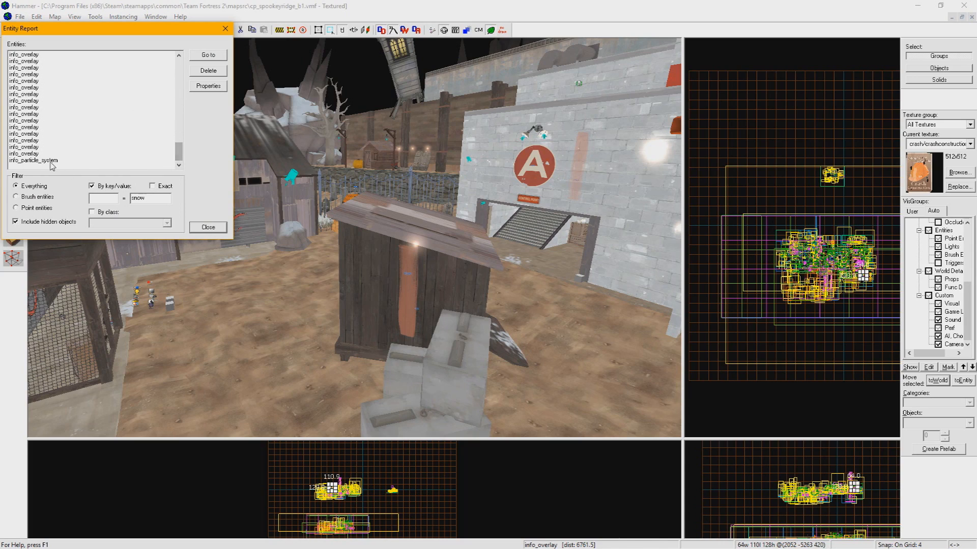
click(29, 160)
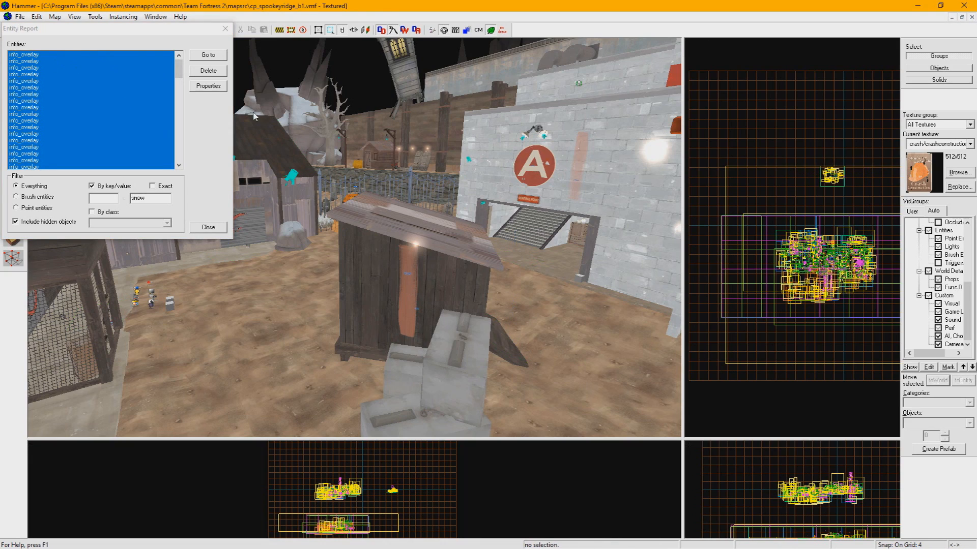
click(207, 226)
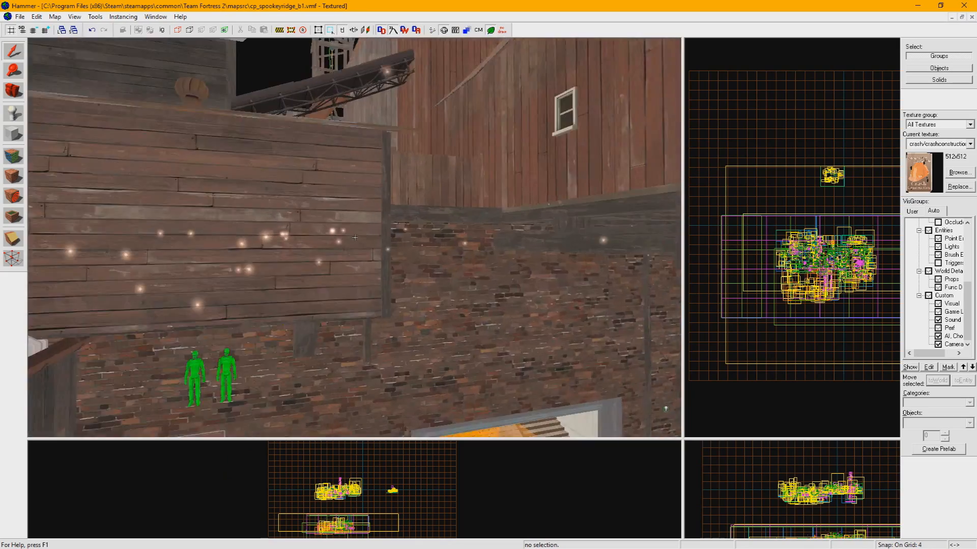
Filter the entity report by 'icicle', select the icicle props and delete them.
click(53, 16)
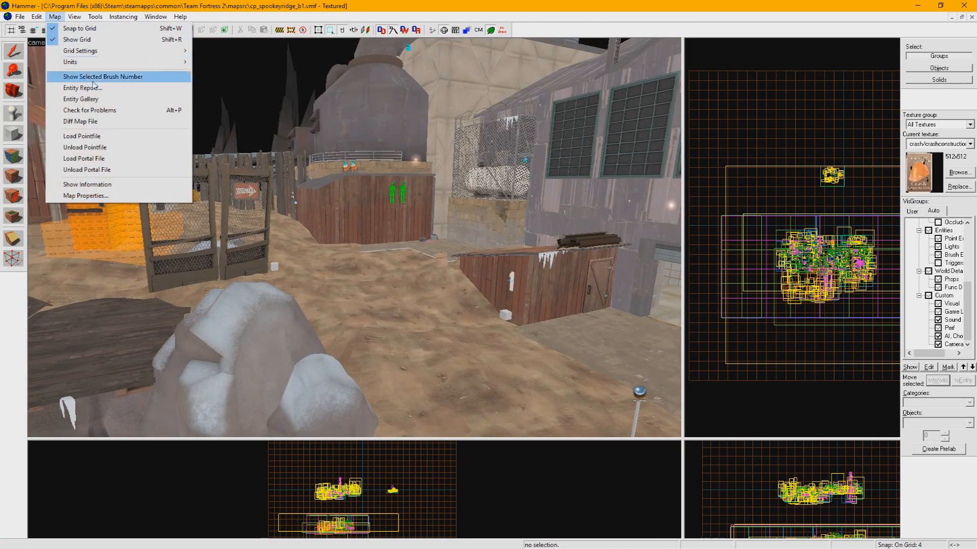
click(80, 87)
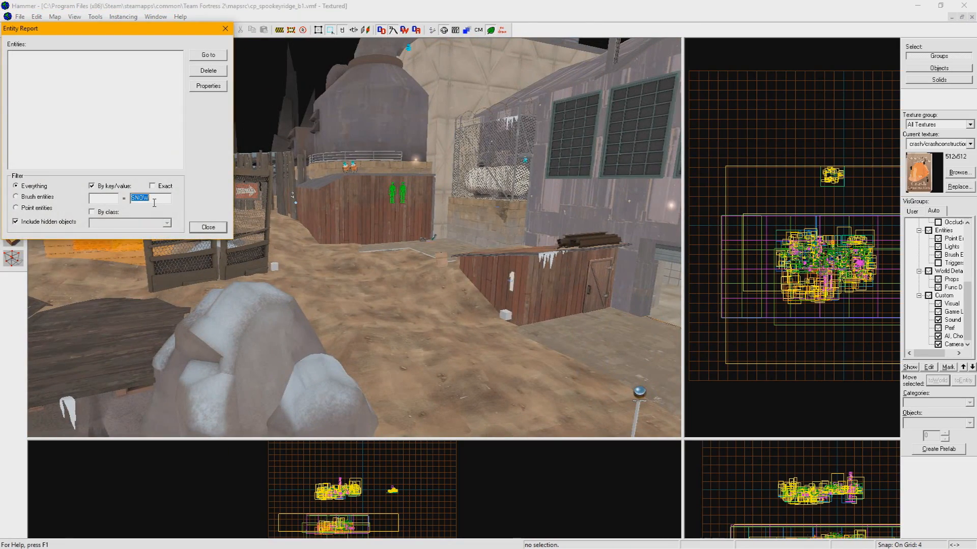
text(icid)
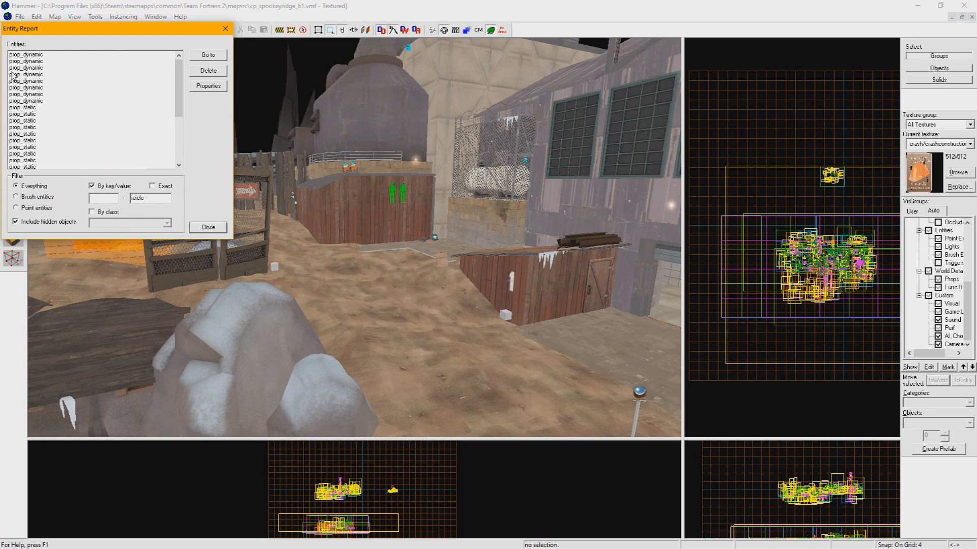
click(30, 53)
text(foliage)
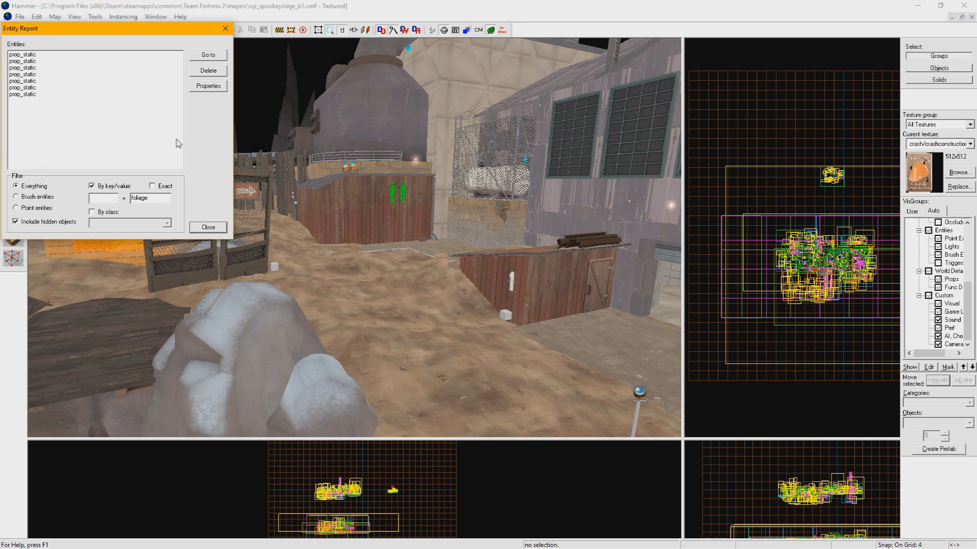
click(23, 61)
text(cliff)
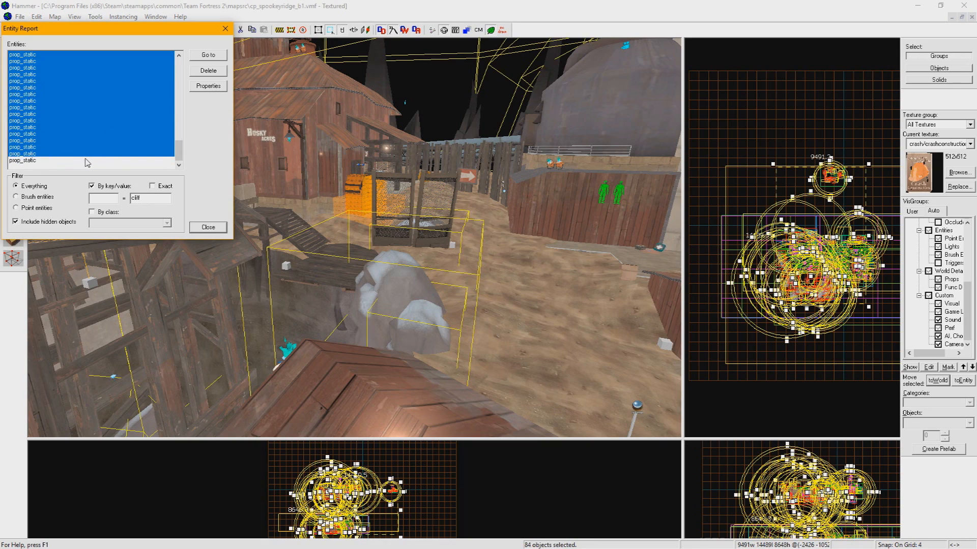
Set a non-snowy Skin value on the selected cliff props' properties and apply it.
click(207, 86)
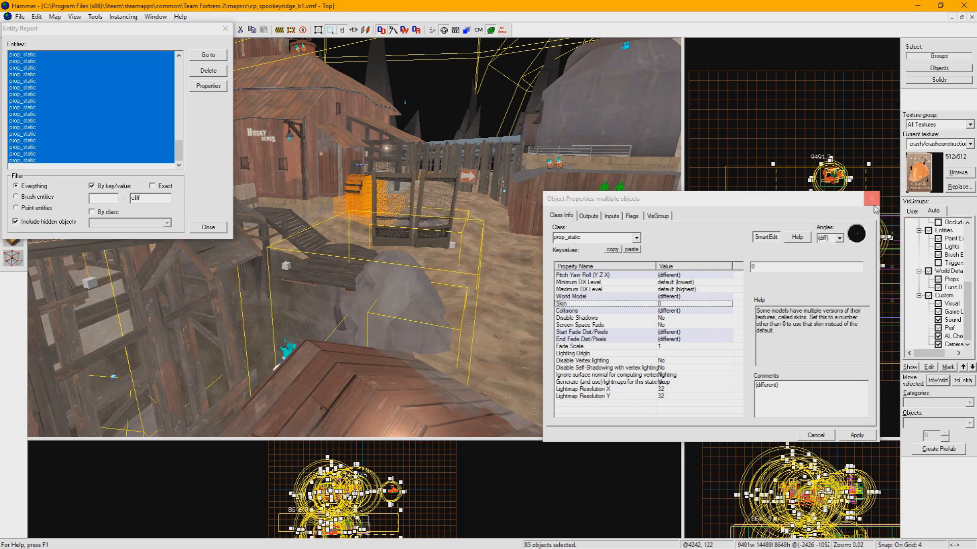
click(871, 197)
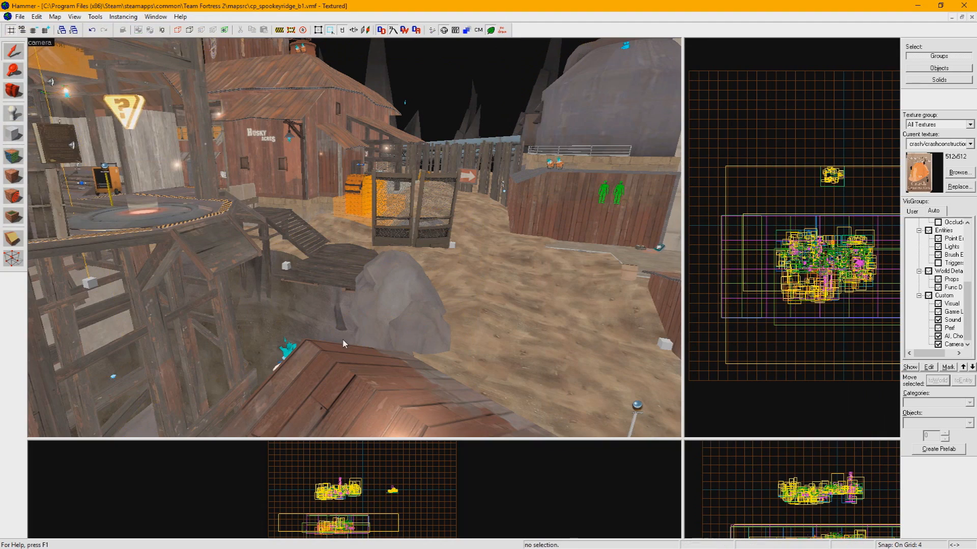